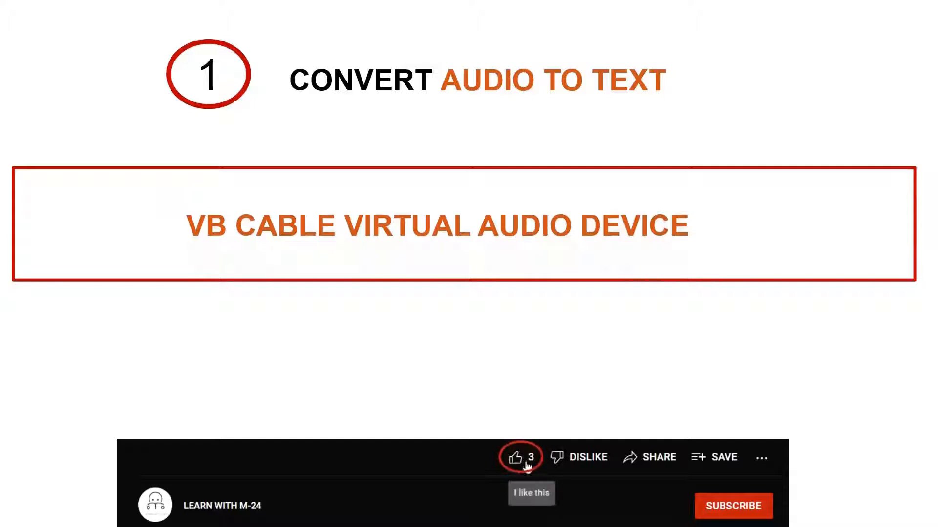
# Step: Download the VB-CABLE Windows driver zip into Downloads from the VB-Audio website
pyautogui.click(515, 458)
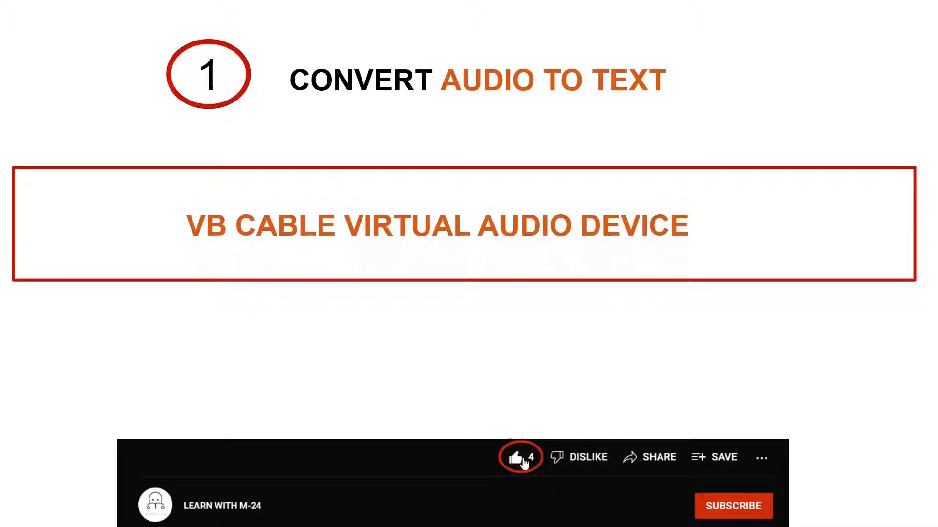
pyautogui.click(735, 505)
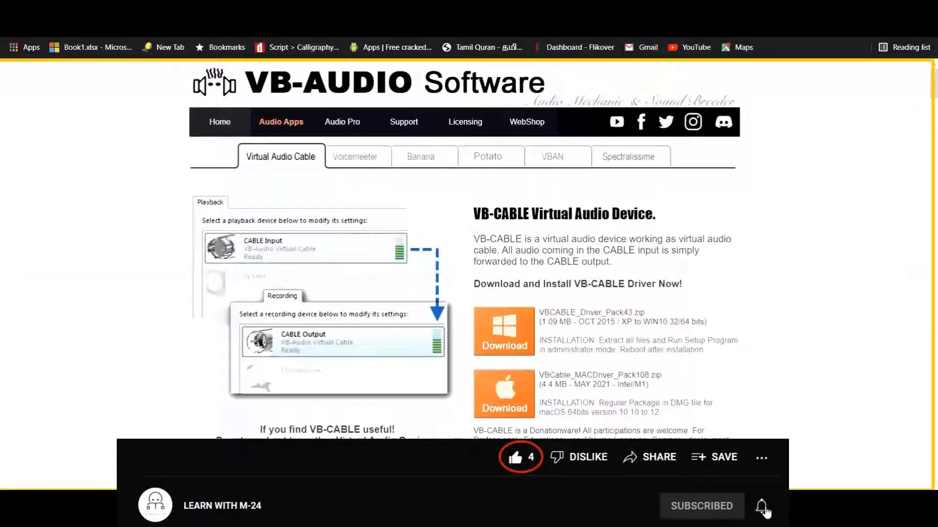
pyautogui.click(762, 506)
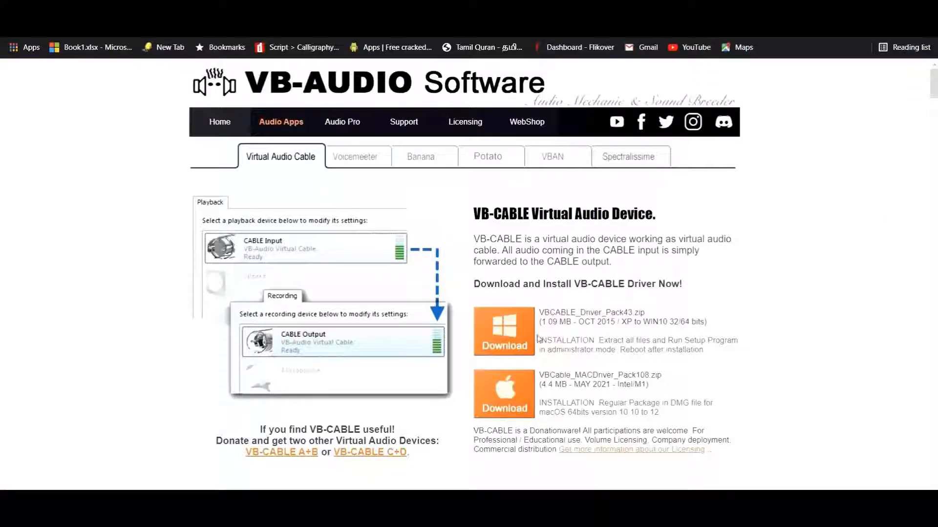
pyautogui.click(503, 331)
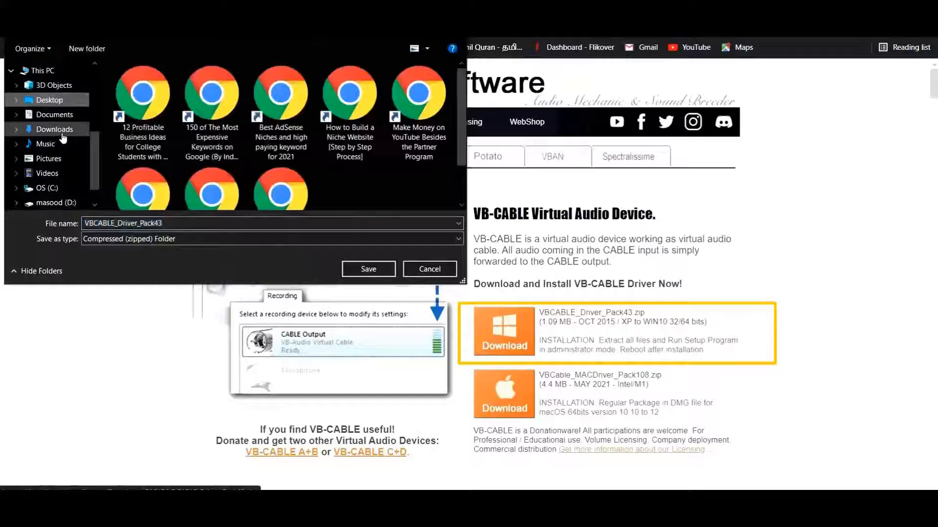
pyautogui.click(369, 269)
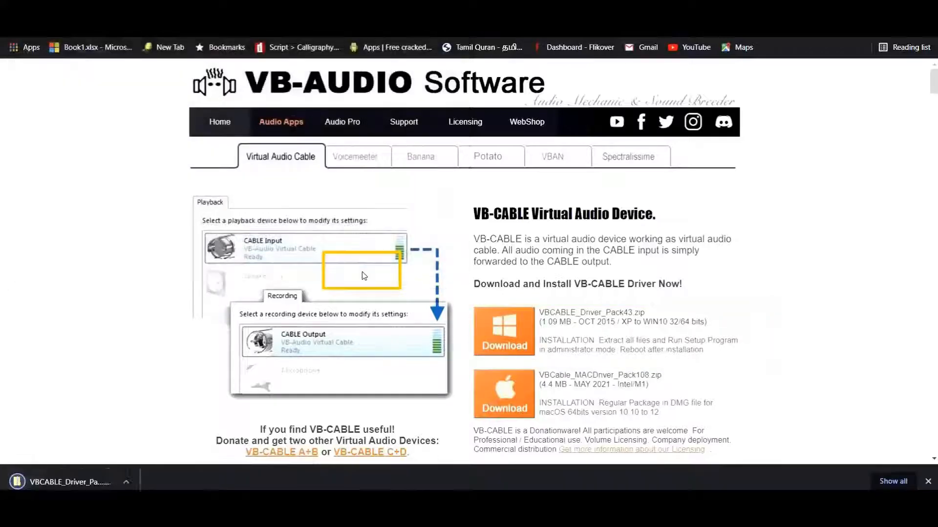
pyautogui.click(129, 482)
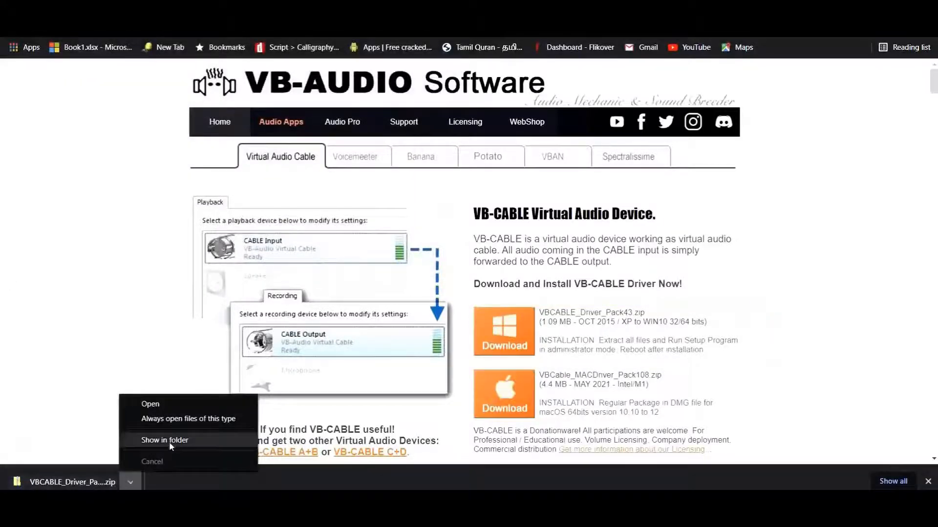
# Step: Extract VBCABLE_Driver_Pack43.zip into its suggested folder in Downloads
pyautogui.click(165, 440)
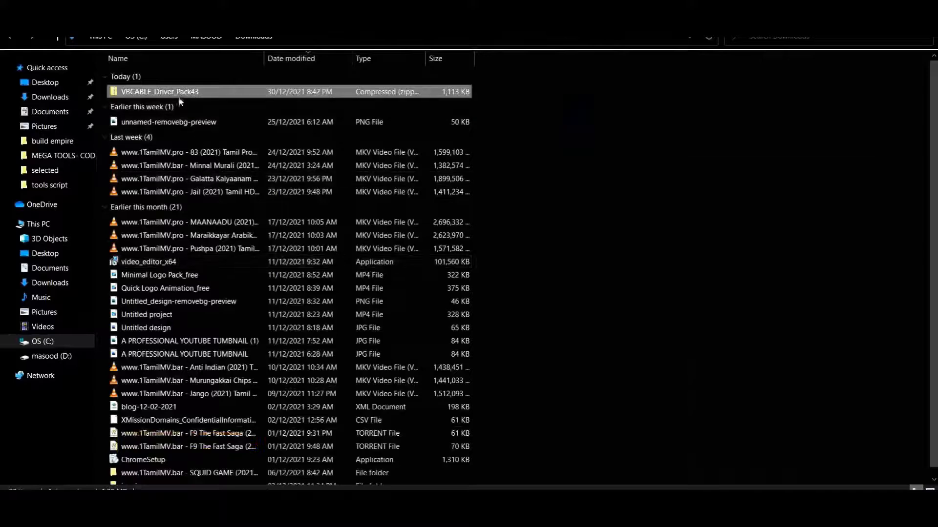
pyautogui.rightClick(178, 92)
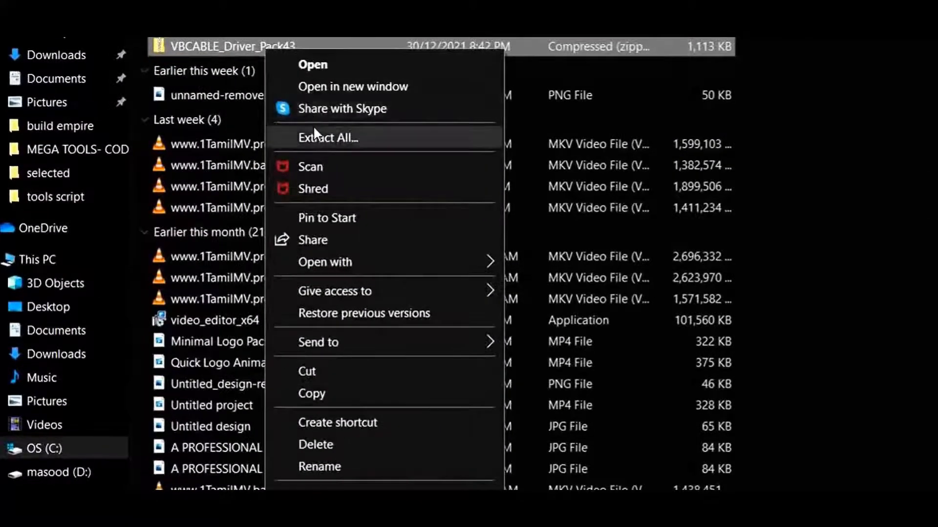
pyautogui.click(327, 137)
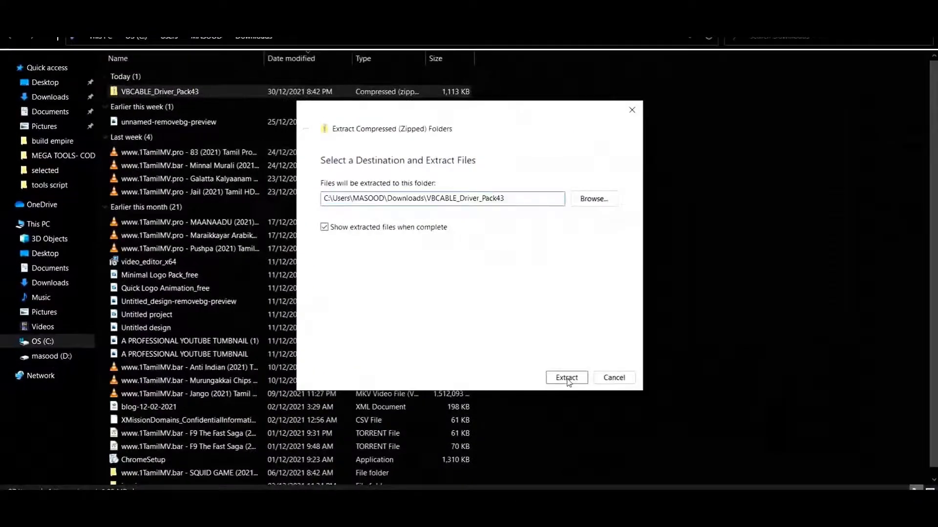
pyautogui.click(566, 377)
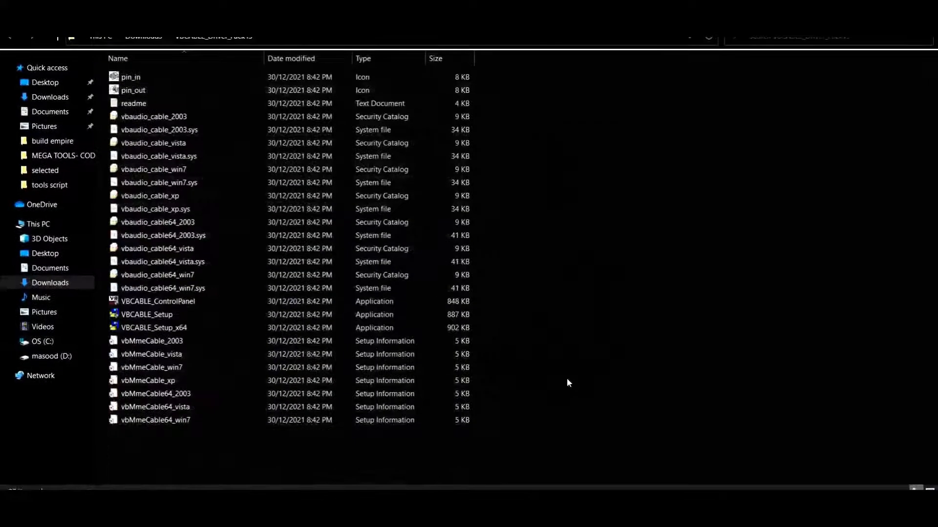
# Step: Install the driver via VBCABLE_Setup_x64, approving the security prompt and confirming completion
pyautogui.click(146, 315)
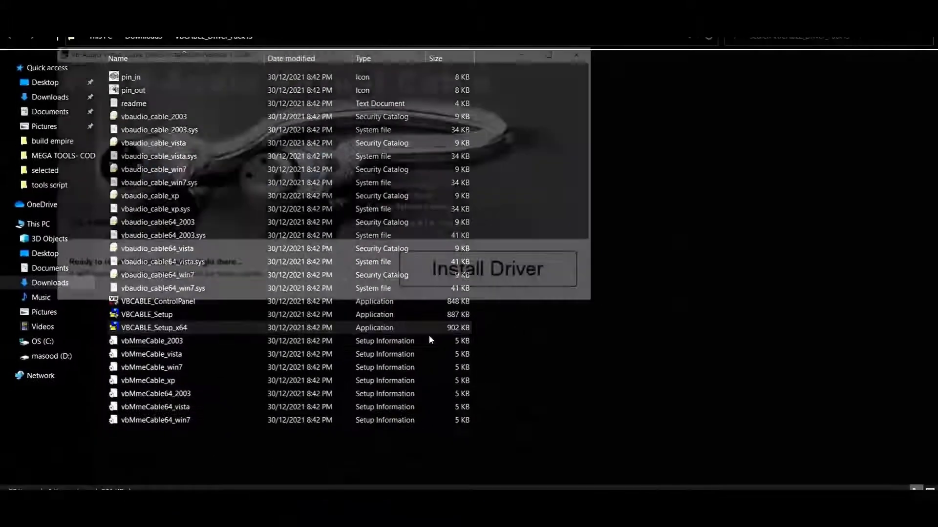
pyautogui.click(487, 269)
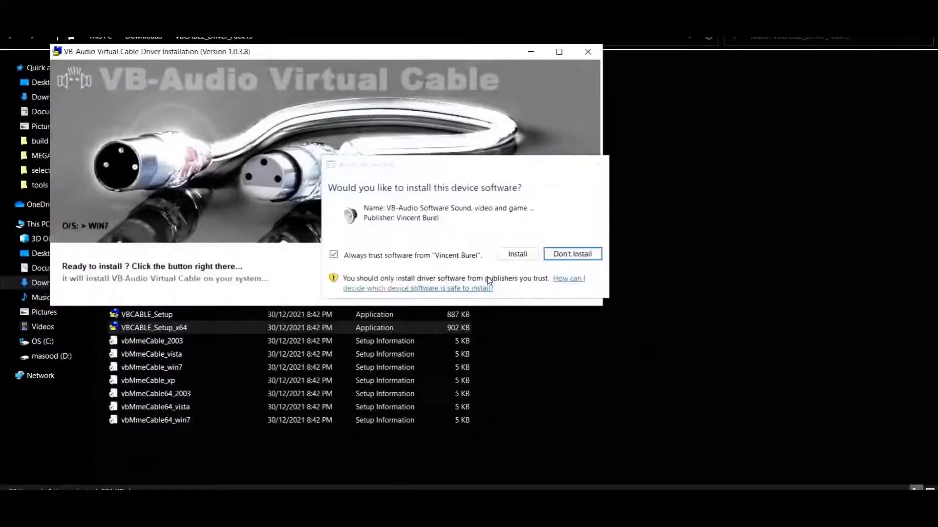
pyautogui.click(517, 254)
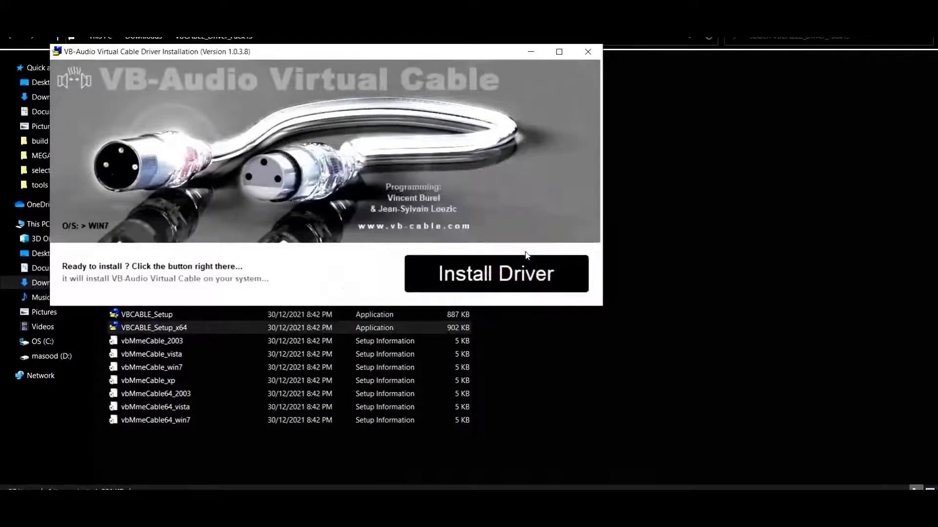
pyautogui.click(495, 273)
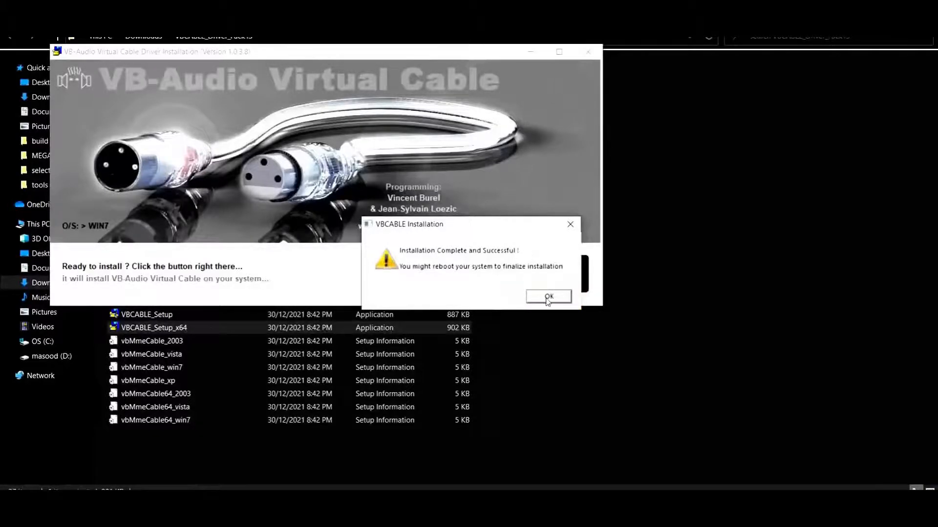
pyautogui.click(549, 296)
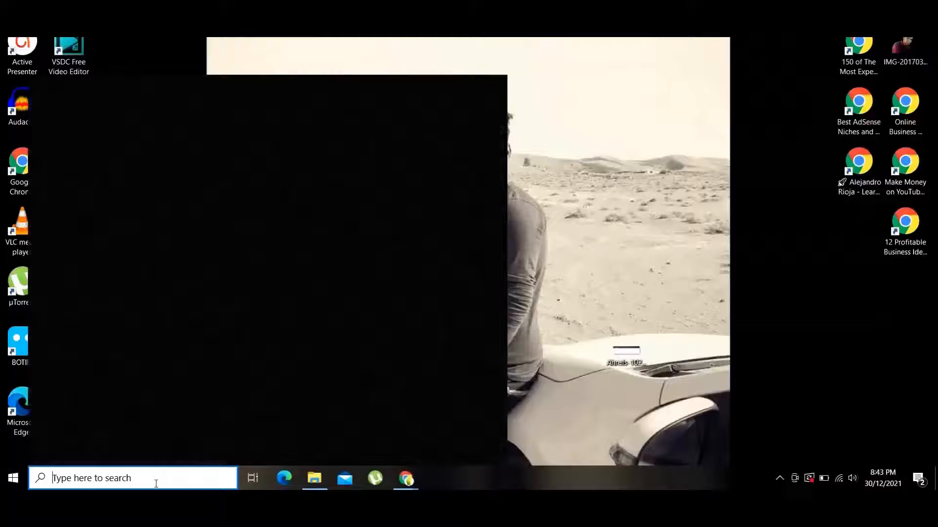
# Step: Choose CABLE Input (VB-Audio Virtual Cable) as the output device in Sound settings
pyautogui.click(118, 479)
pyautogui.write('sound')
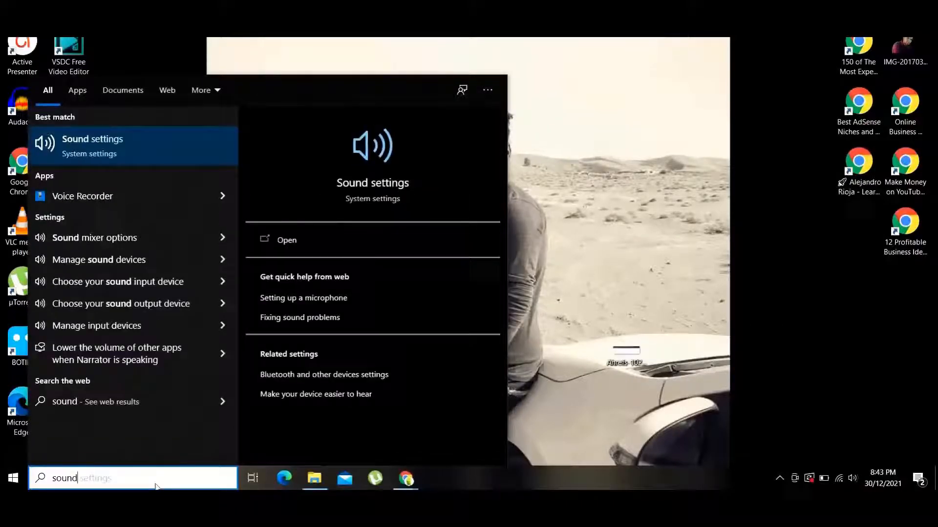
pyautogui.moveTo(134, 151)
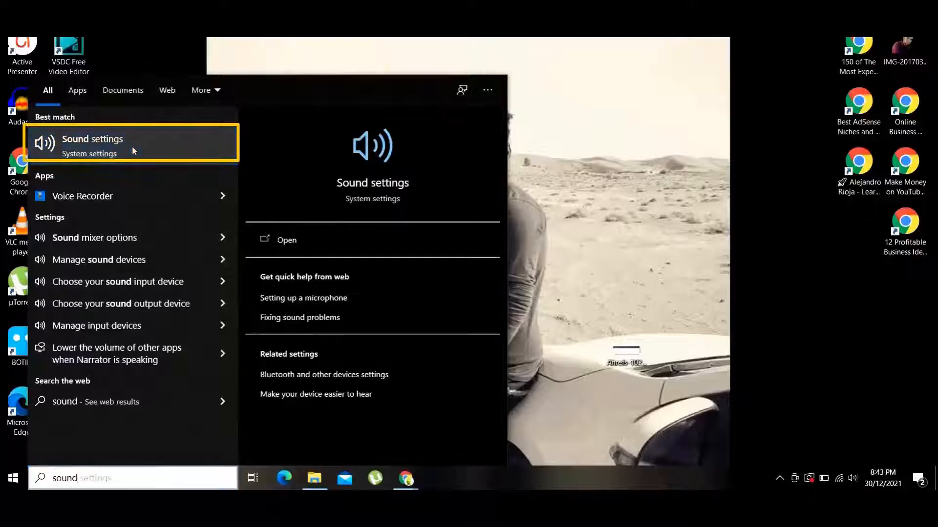
pyautogui.click(92, 144)
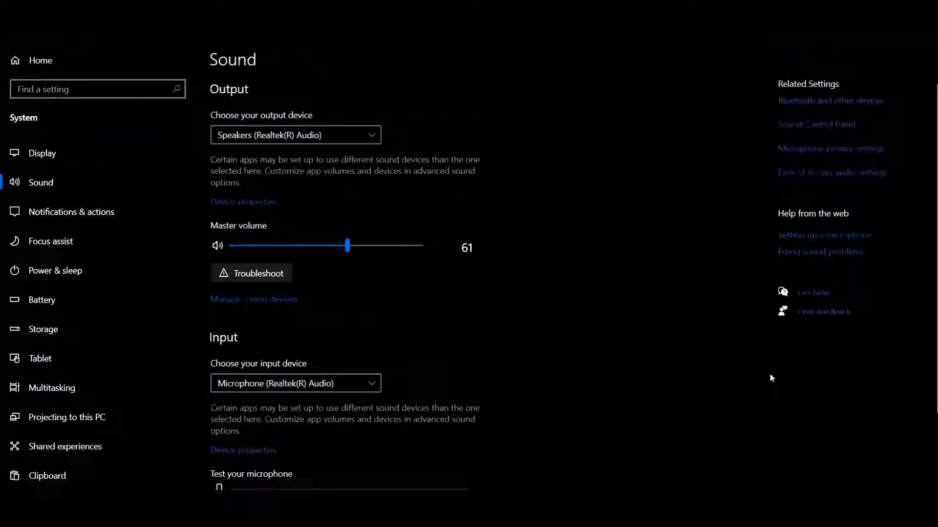
pyautogui.click(295, 135)
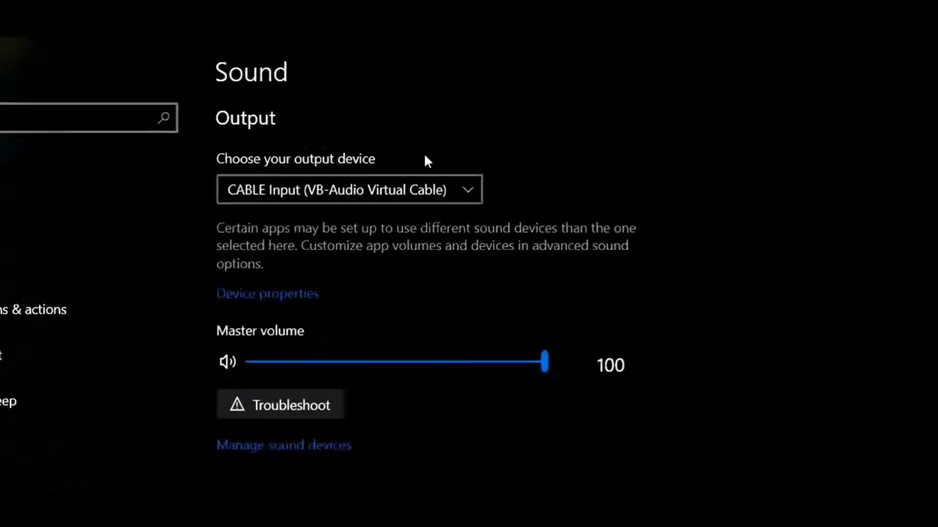
pyautogui.scroll(-3)
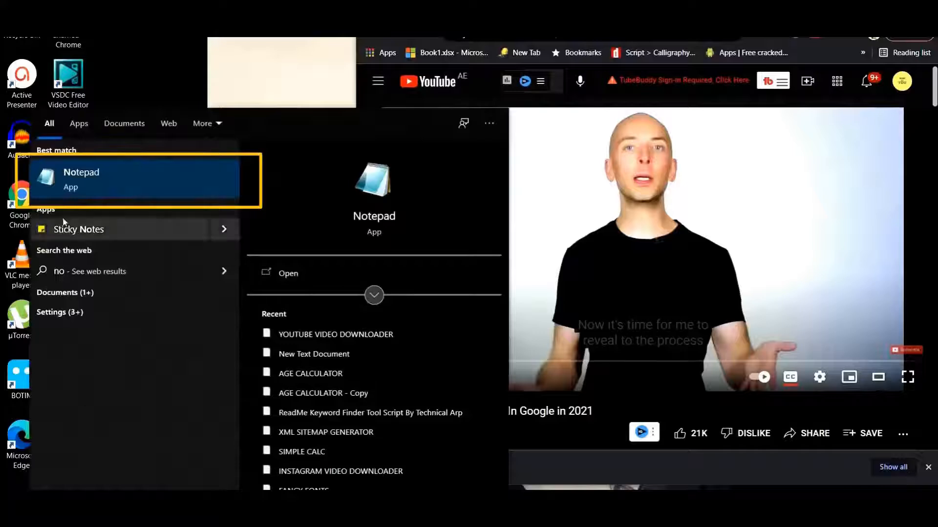
# Step: Launch Notepad beside the YouTube video and start Win+H voice dictation
pyautogui.click(81, 180)
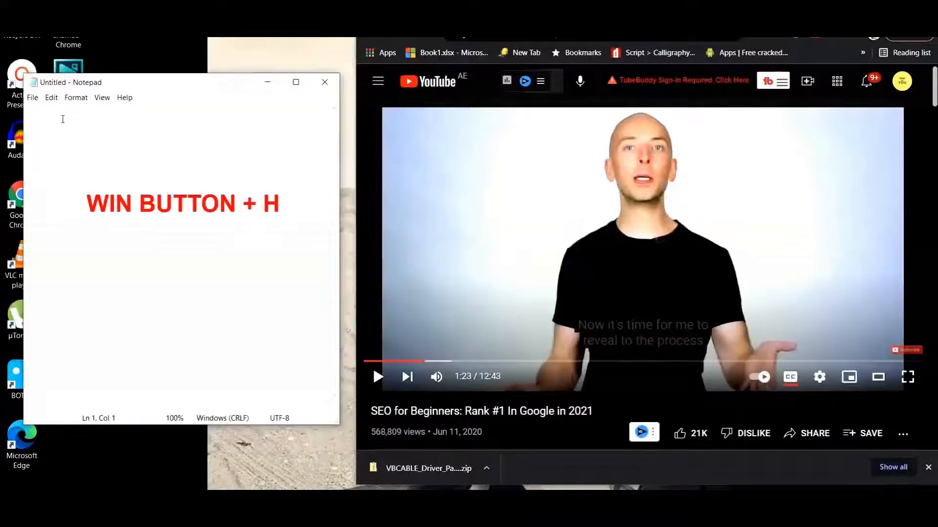
pyautogui.press('Win+H')
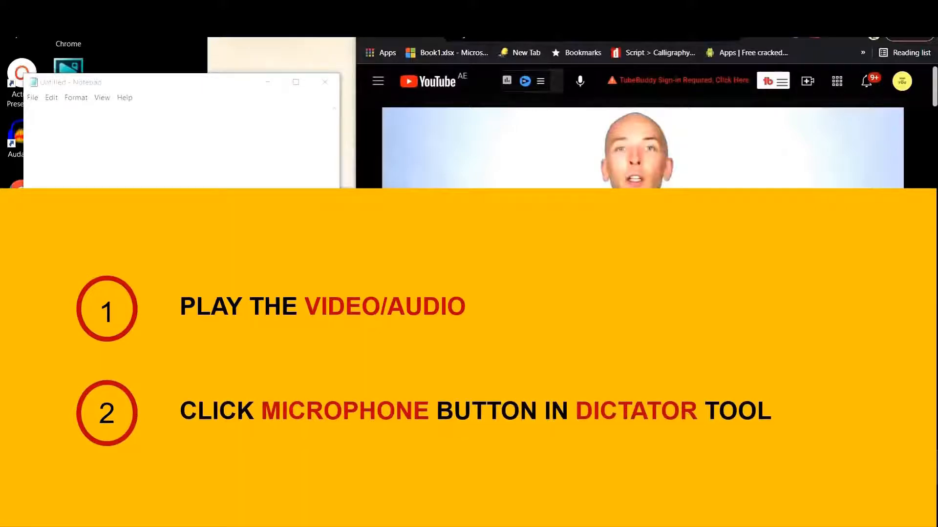
pyautogui.write('find 3 keywords')
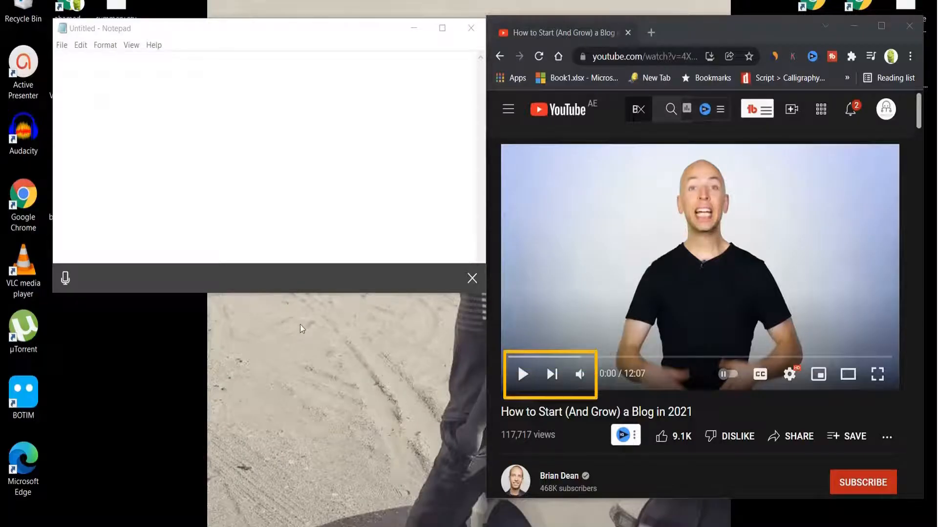
pyautogui.moveTo(522, 374)
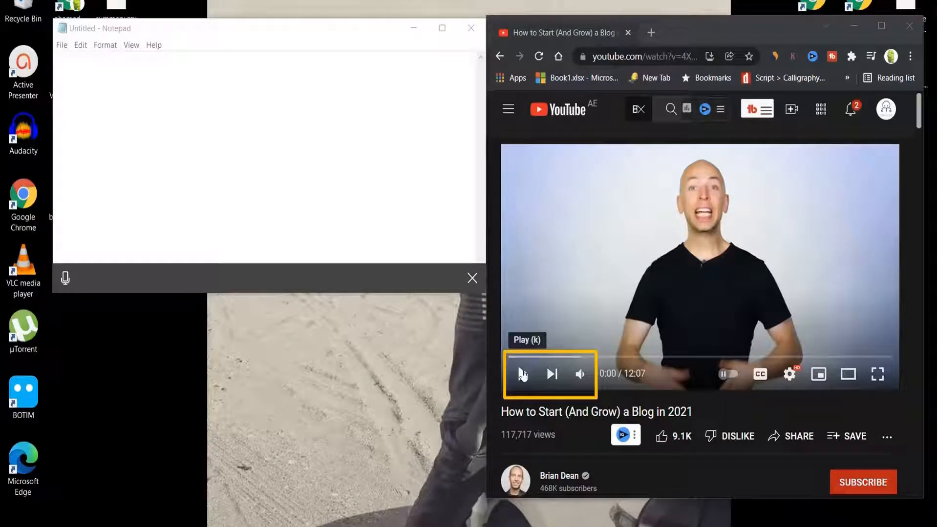
# Step: Play the YouTube video and dictate its opening narration into Notepad
pyautogui.click(523, 374)
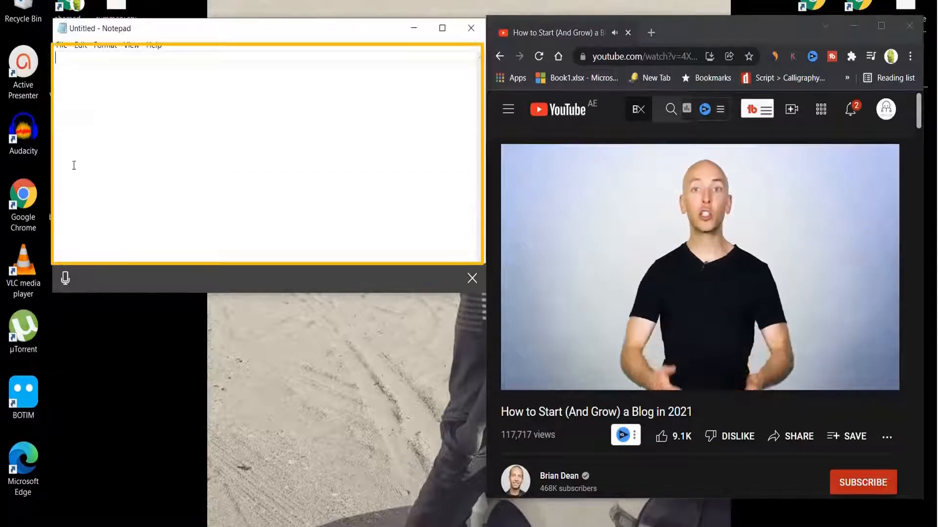
pyautogui.click(65, 278)
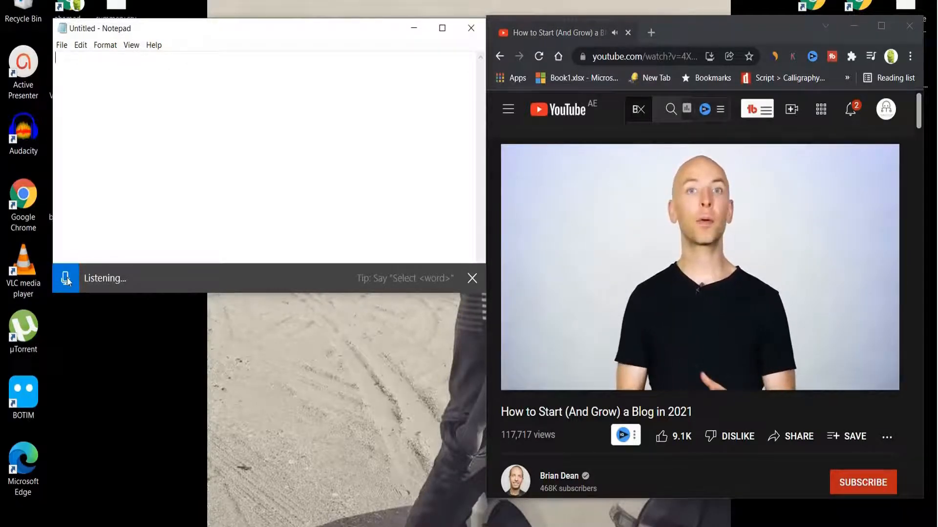
pyautogui.write('from scratch this is the same process')
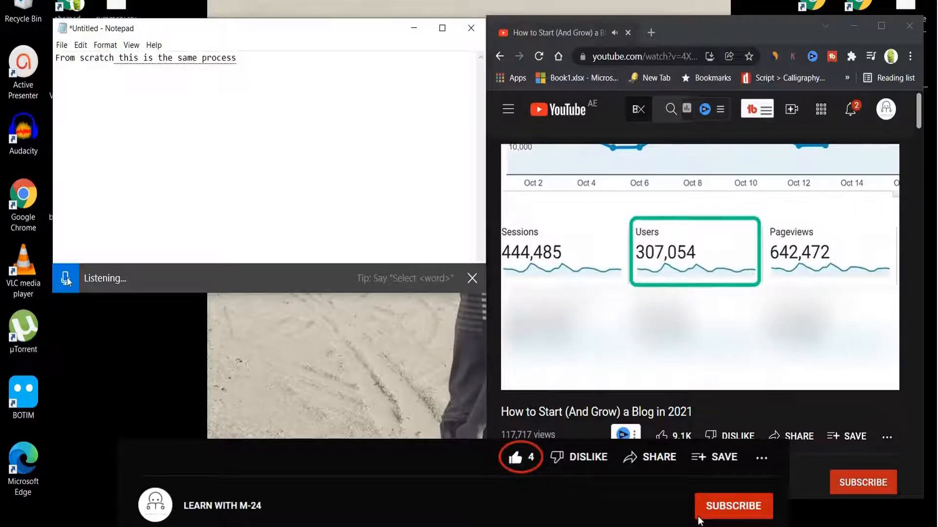
pyautogui.click(733, 506)
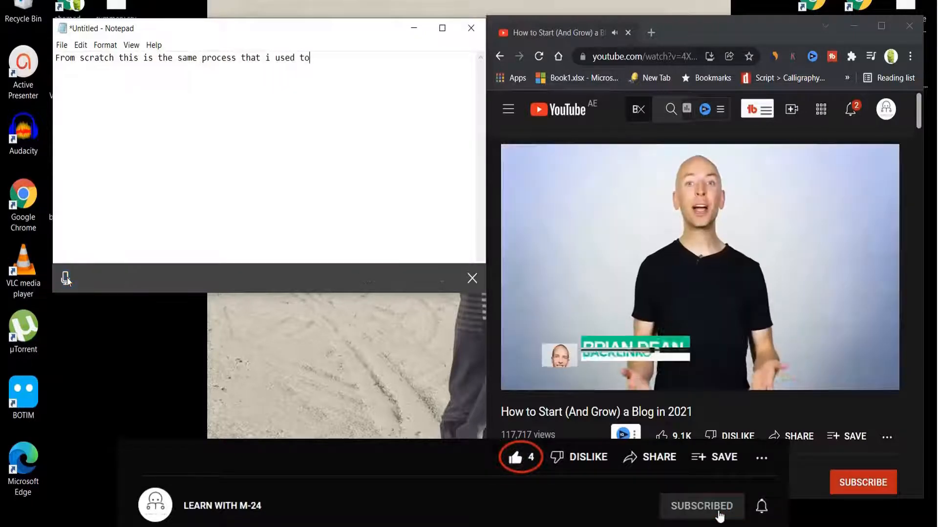
pyautogui.click(64, 278)
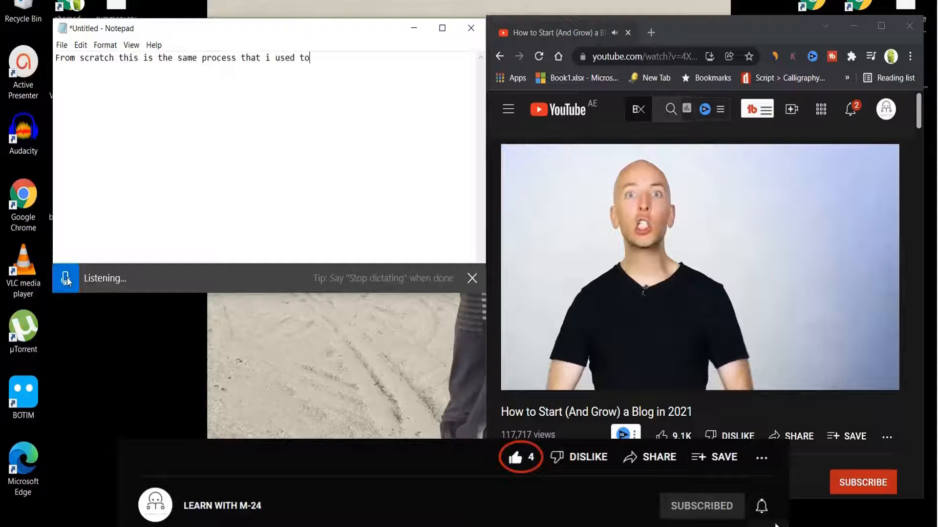
pyautogui.write('rankings wanna grow blog that reaches thousands or even millions of')
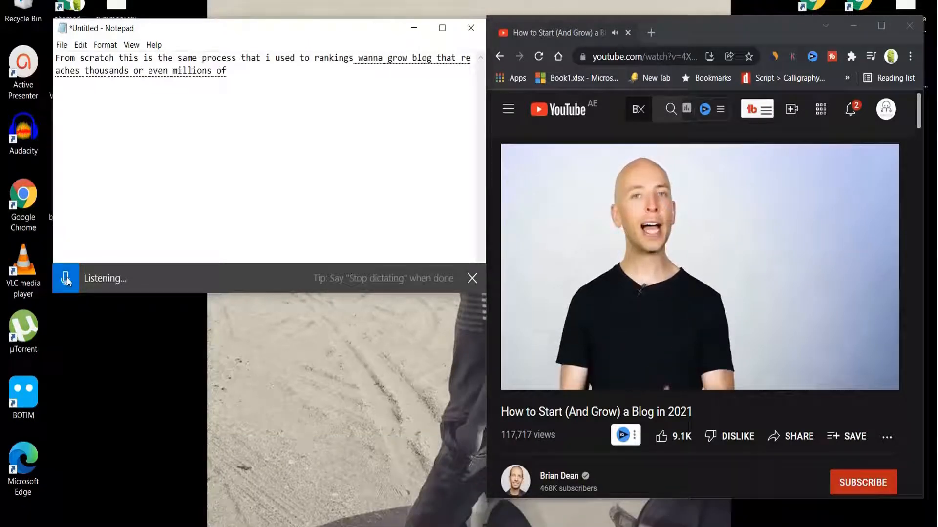
pyautogui.write("people you'll love")
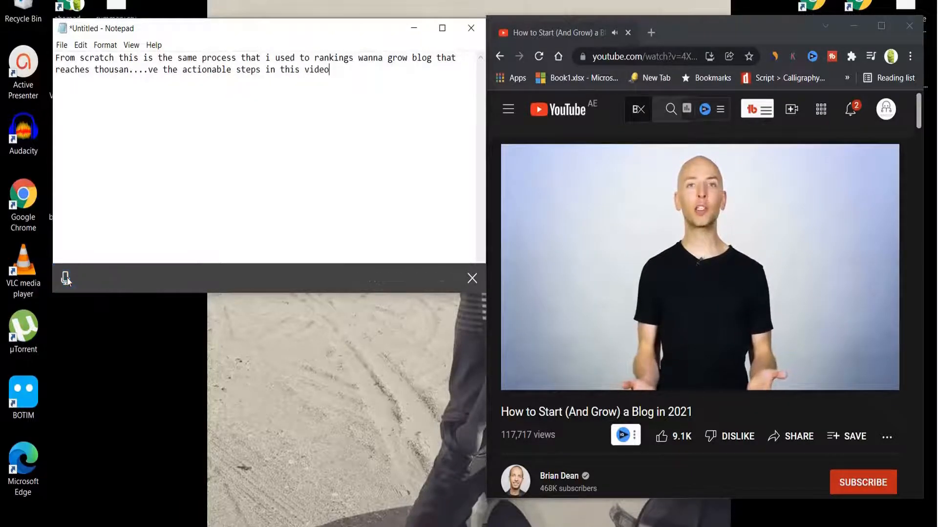
pyautogui.click(66, 279)
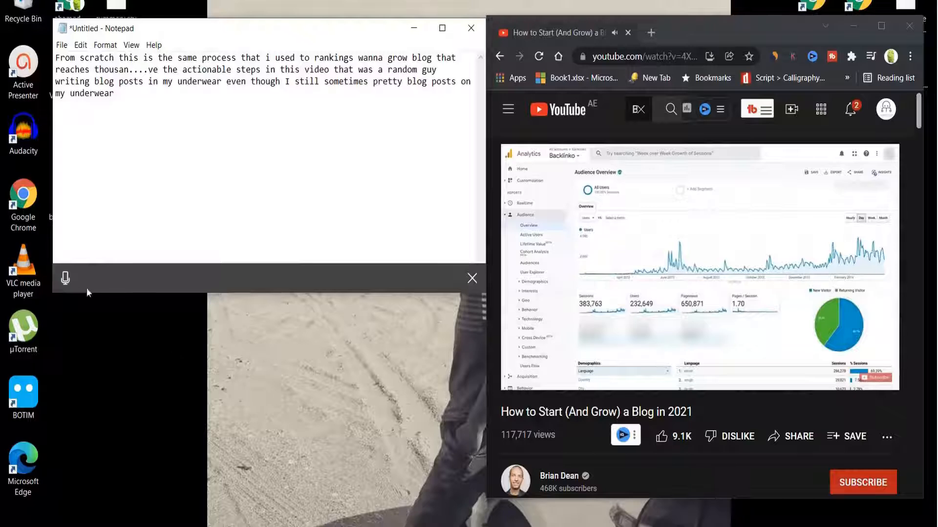
# Step: Restart dictation and transcribe the narration through 'continued to this day so'
pyautogui.click(65, 278)
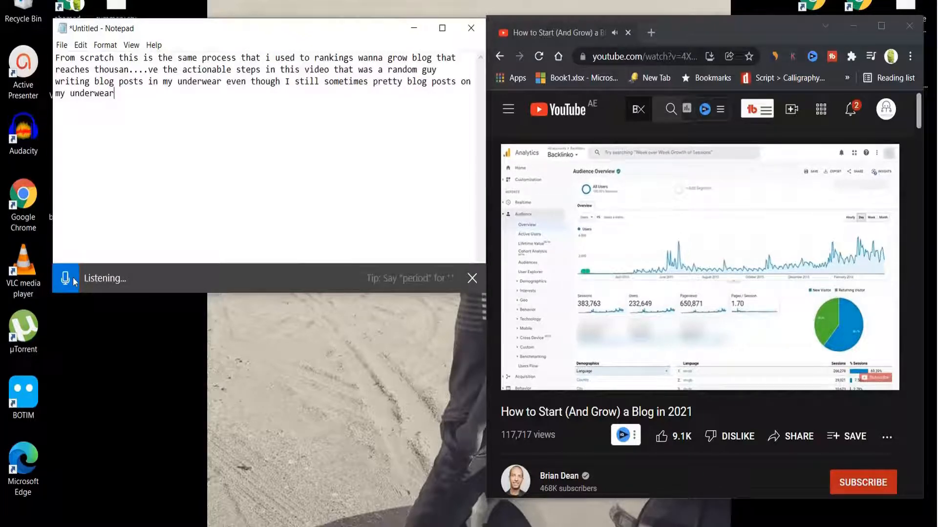
pyautogui.write('alex')
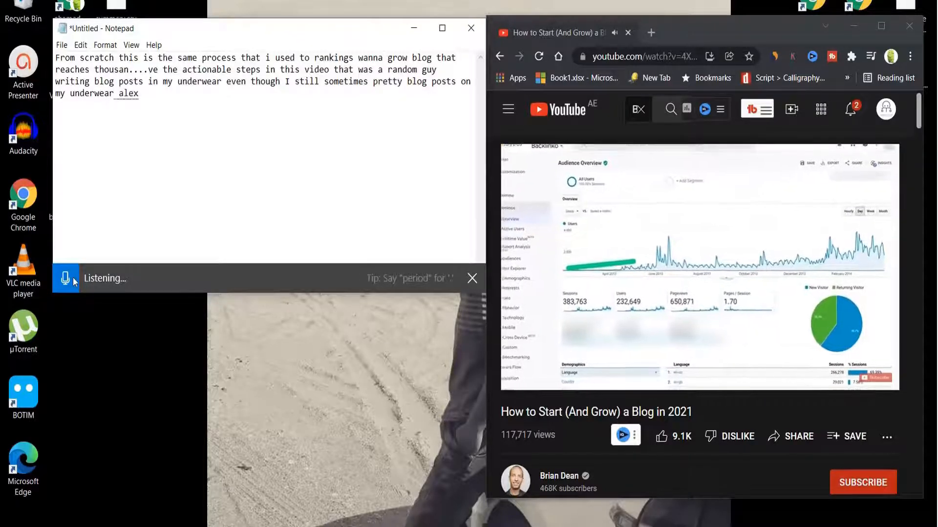
pyautogui.write('highly competitive space my blog')
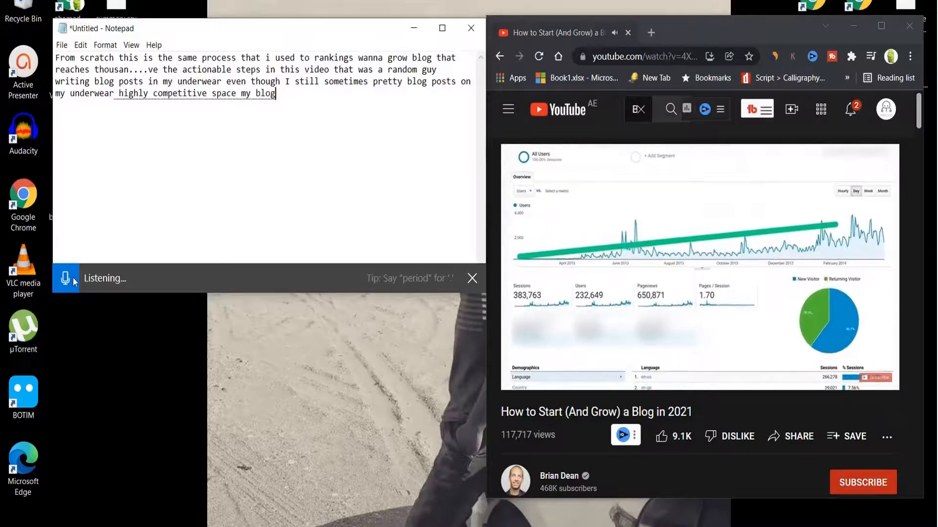
pyautogui.write('got some early tracks')
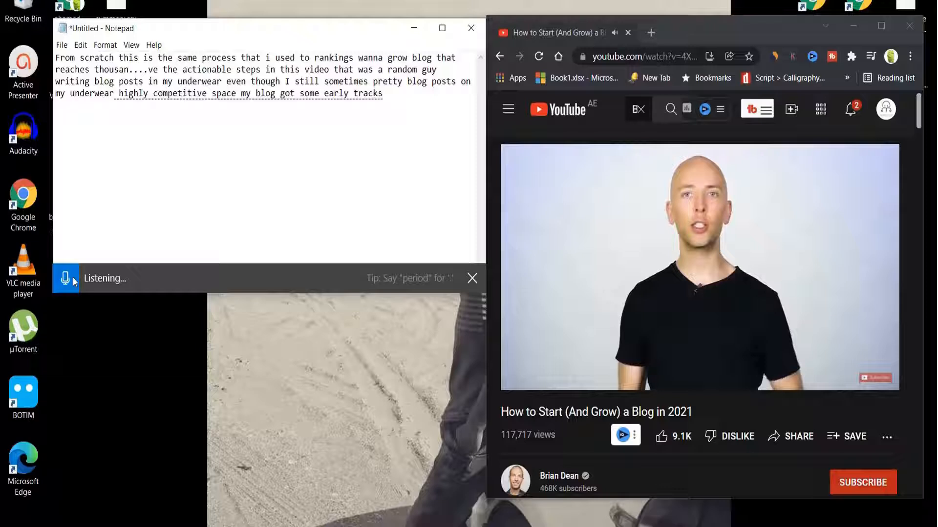
pyautogui.write('traction that has')
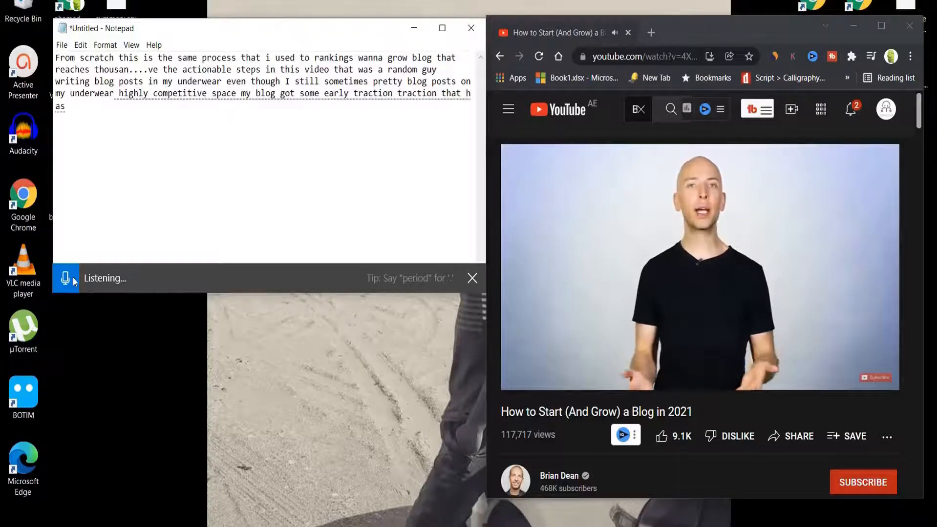
pyautogui.write('action that has continued to this day')
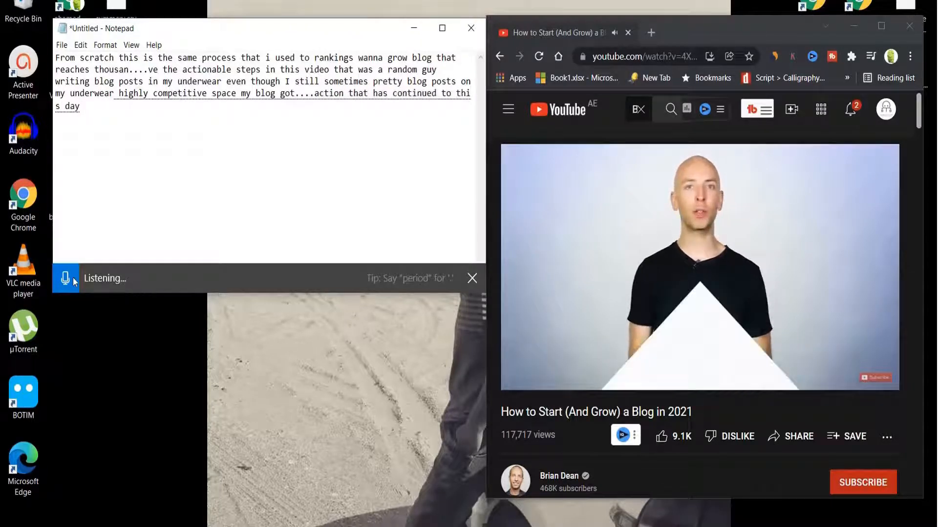
pyautogui.write('so')
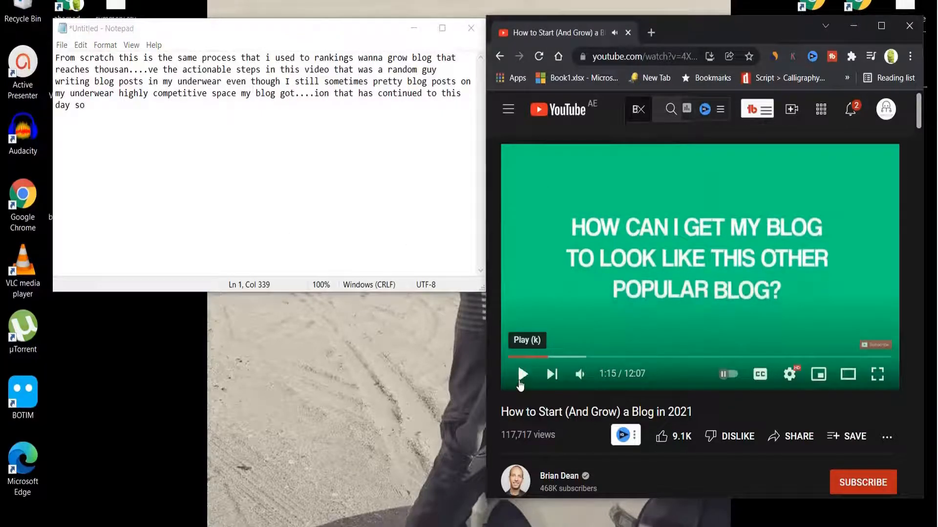
# Step: Switch from the YouTube video to the signed-in Fiverr home page
pyautogui.press('ctrl+a')
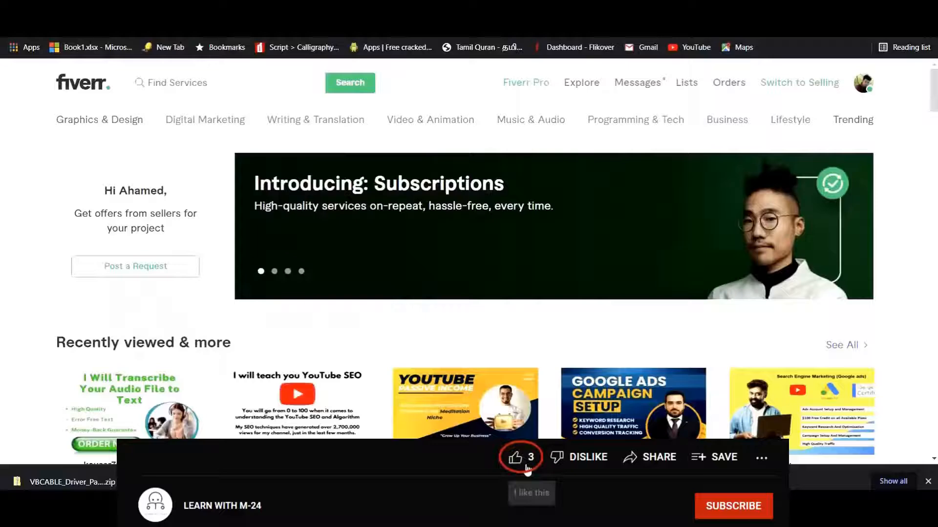
# Step: Search Fiverr for 'transcribe audio to text'
pyautogui.click(516, 457)
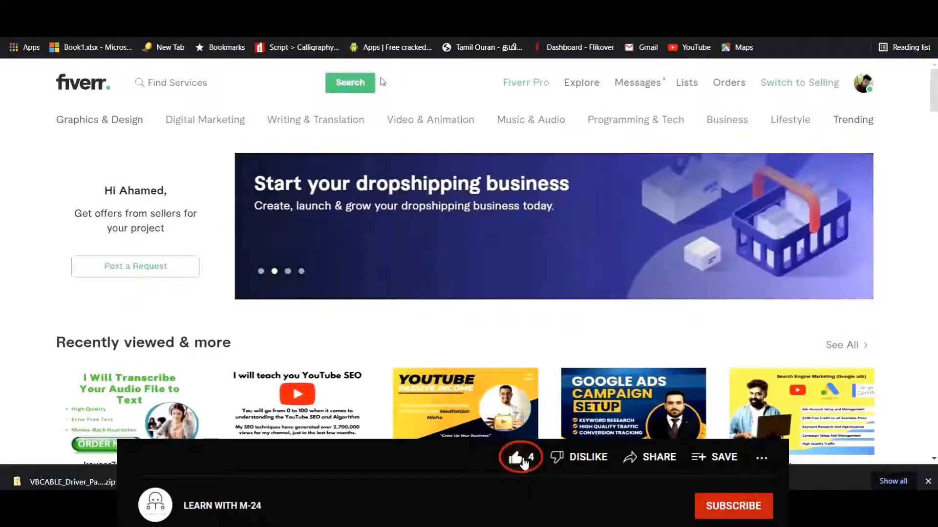
pyautogui.write('audio')
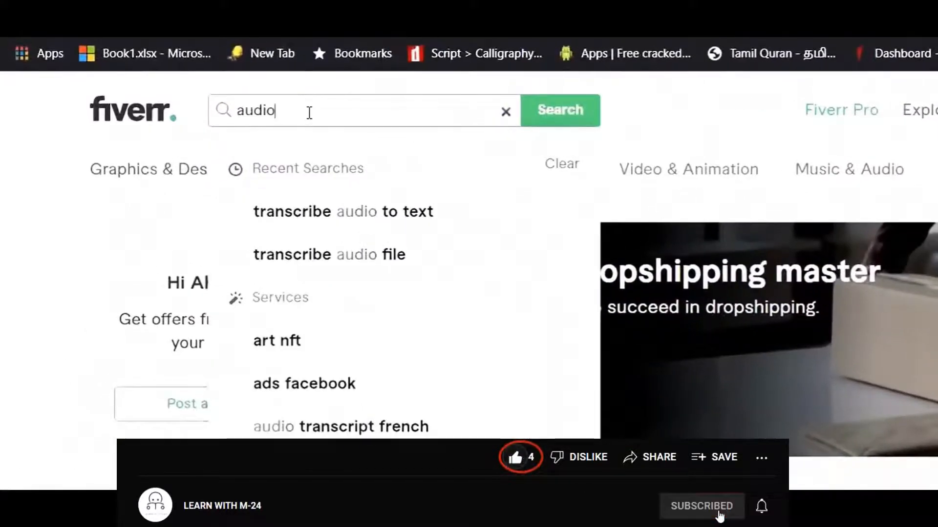
pyautogui.click(343, 212)
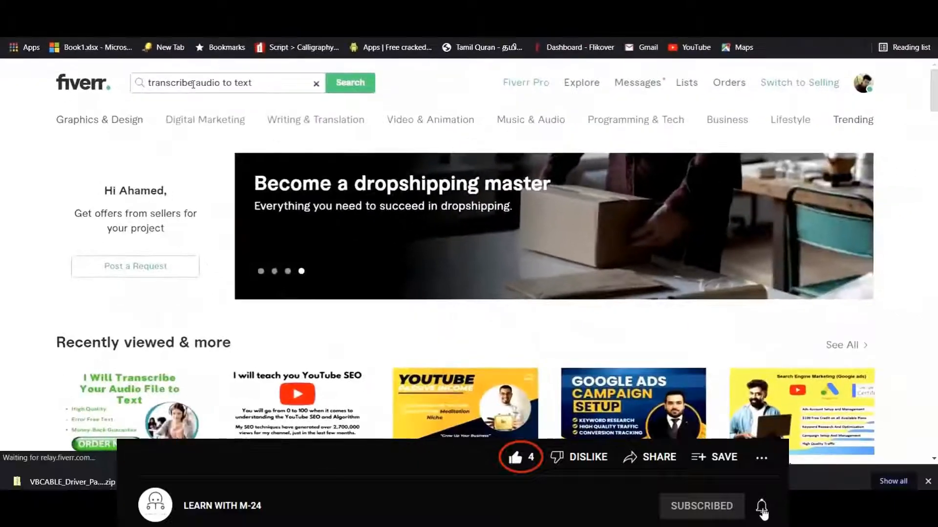
pyautogui.click(317, 83)
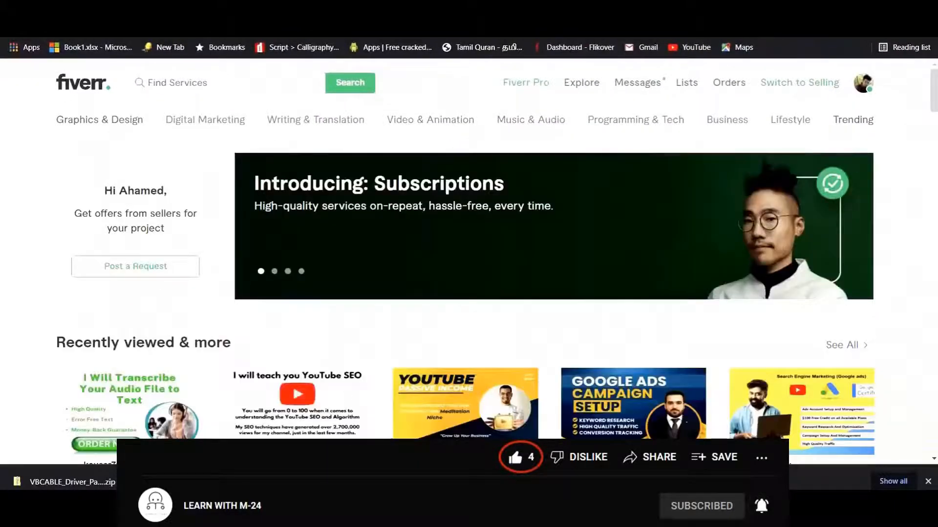
pyautogui.write('a')
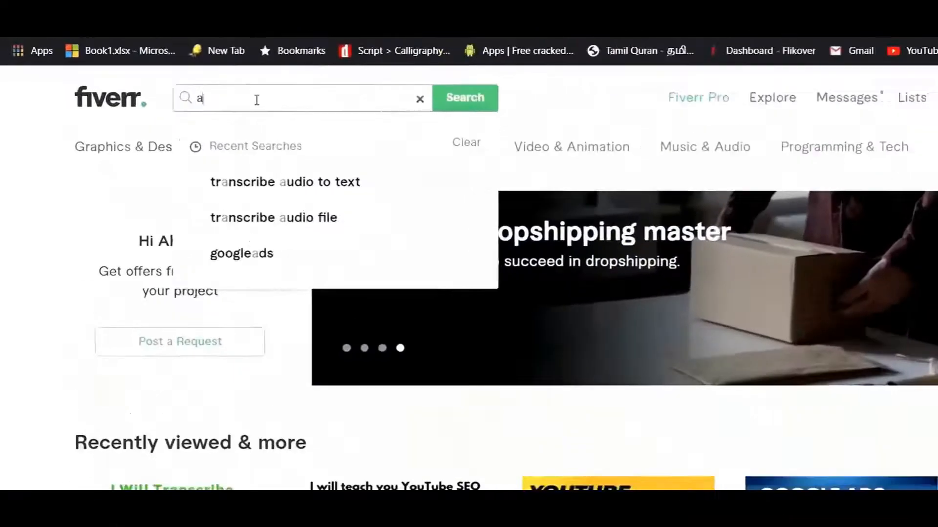
pyautogui.click(285, 181)
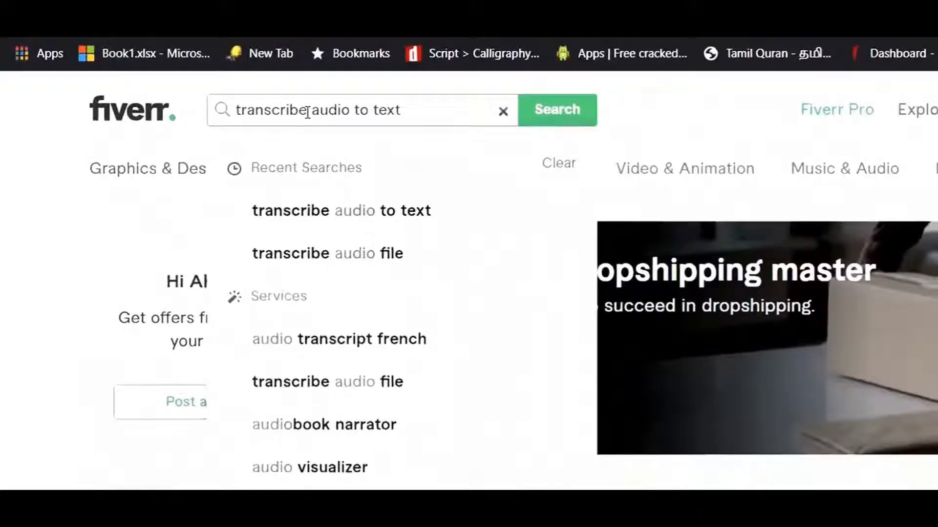
pyautogui.click(557, 109)
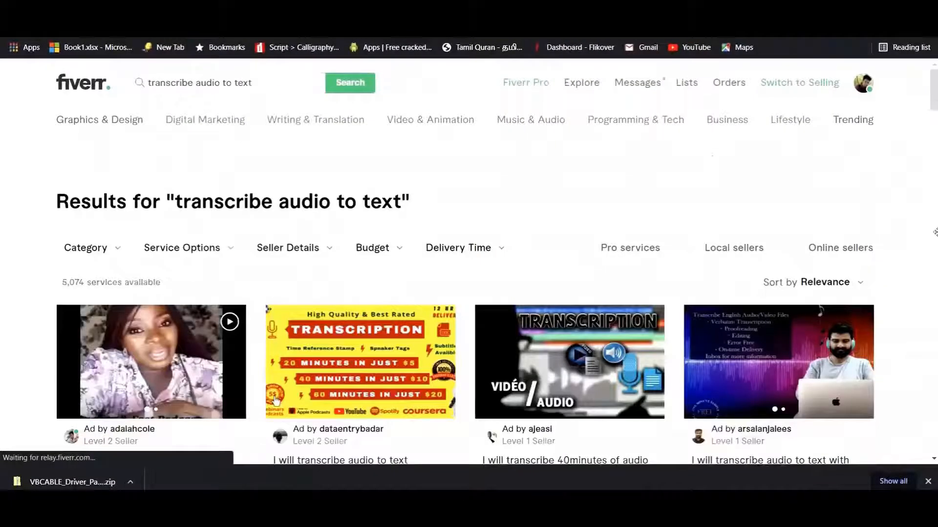
# Step: Scroll the results and open the first audio and podcast transcription gig
pyautogui.scroll(-3)
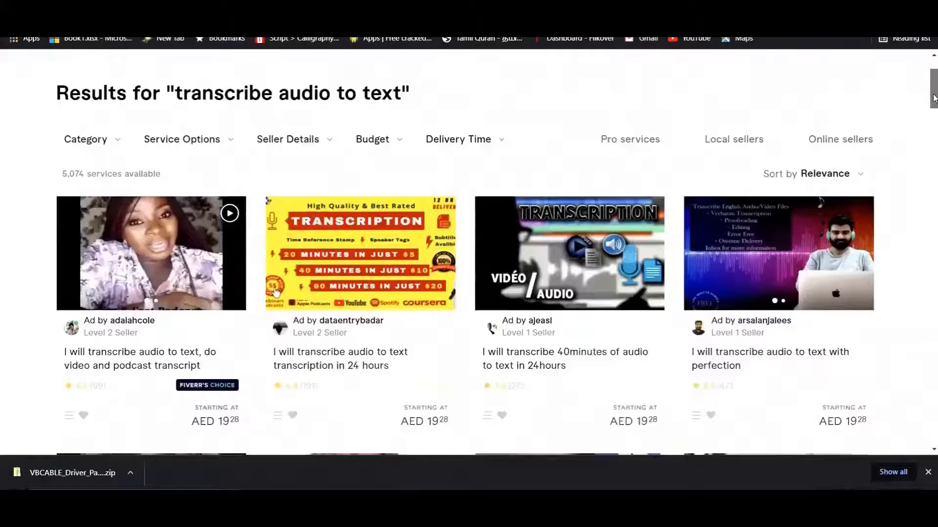
pyautogui.scroll(-3)
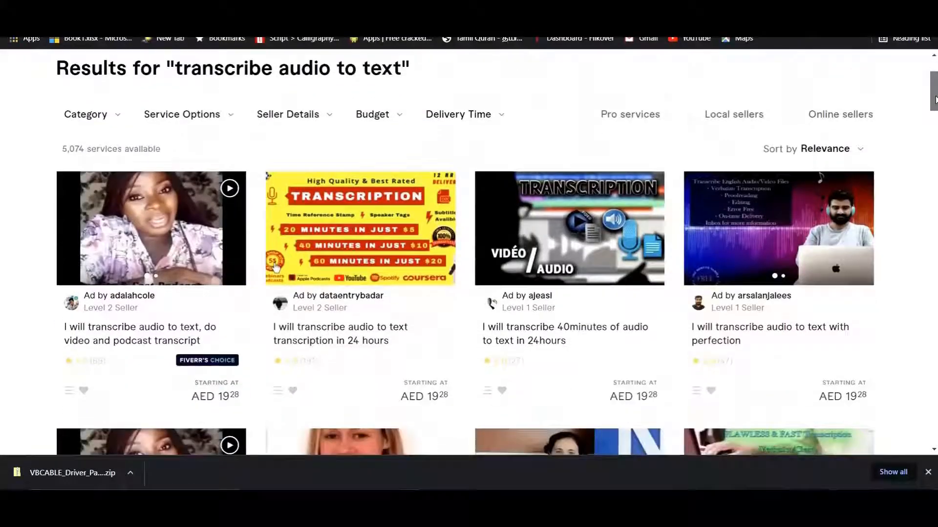
pyautogui.scroll(-3)
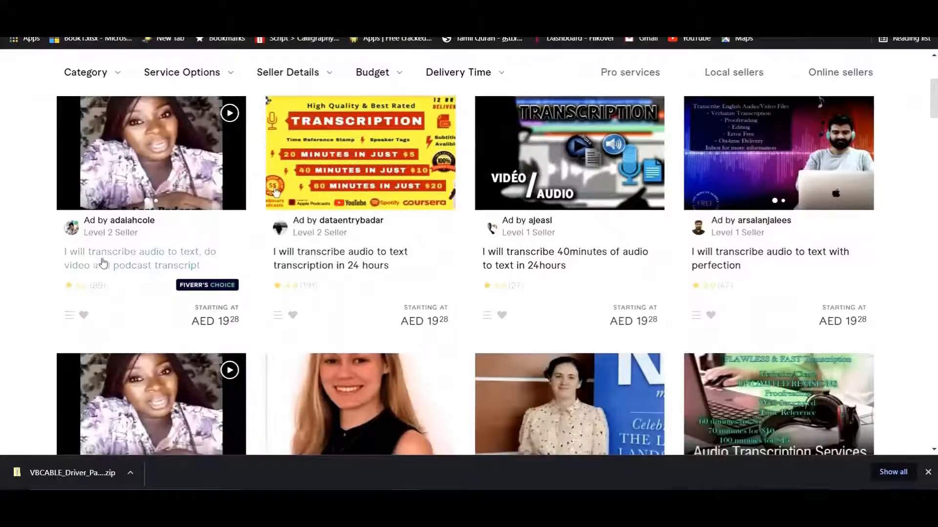
pyautogui.click(132, 258)
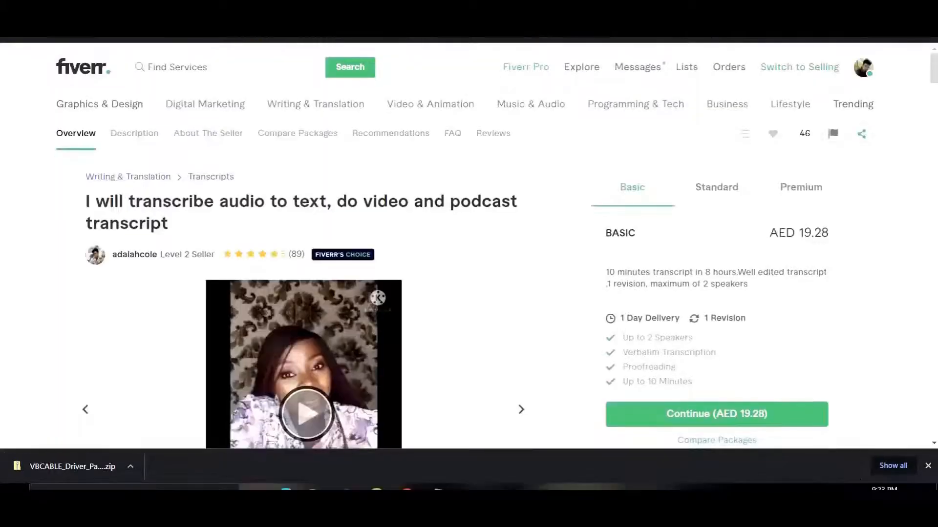
# Step: Show the gig's Premium package at AED 154.22 and check its USD value
pyautogui.click(800, 187)
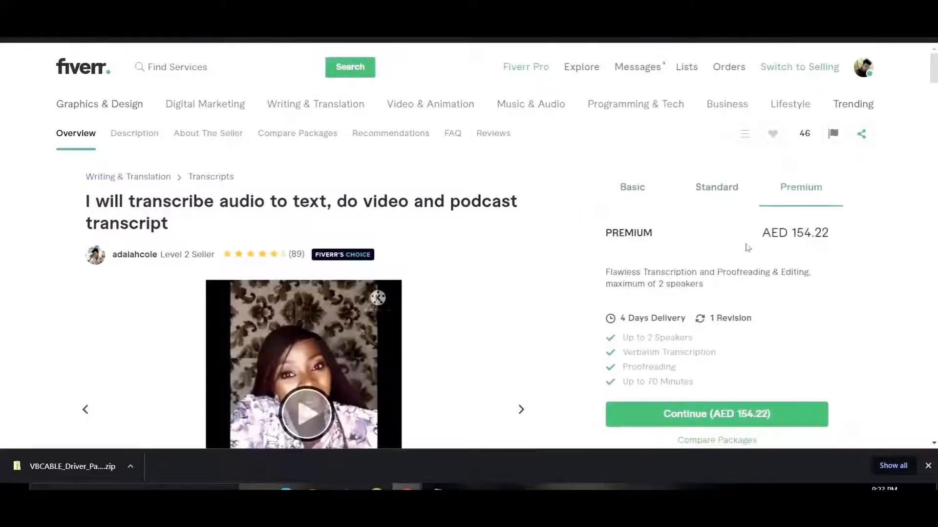
pyautogui.moveTo(768, 256)
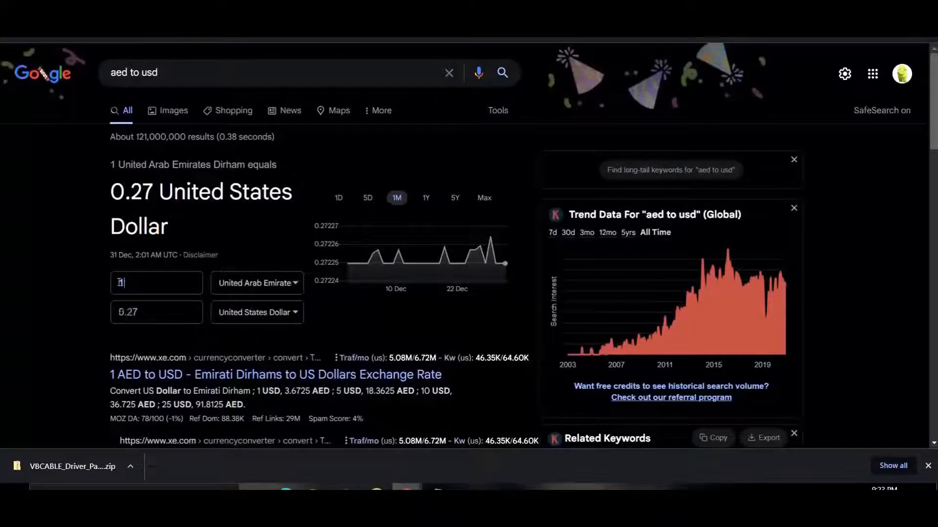
pyautogui.write('154')
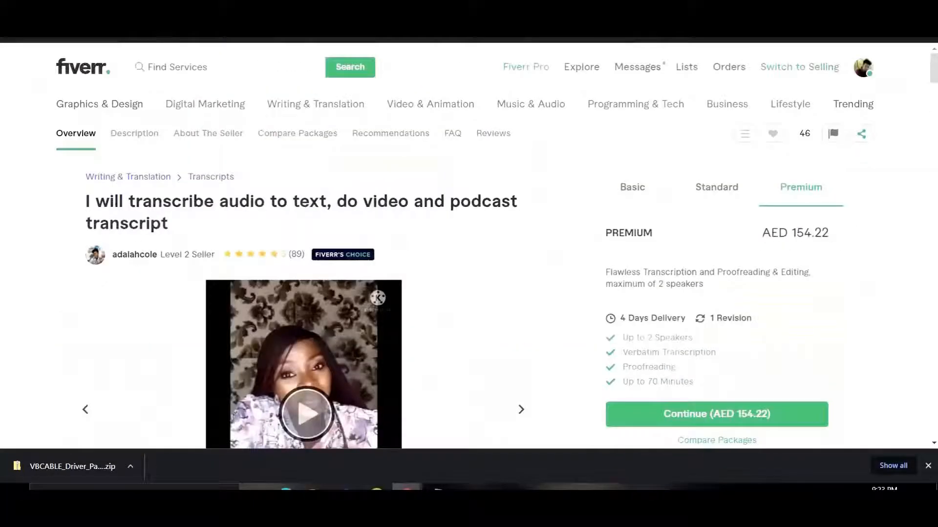
pyautogui.moveTo(608, 196)
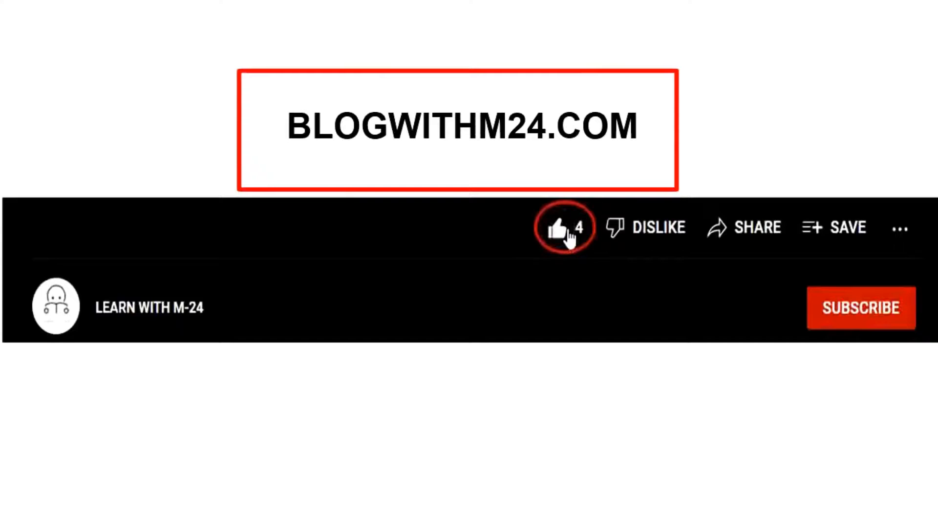
pyautogui.moveTo(840, 330)
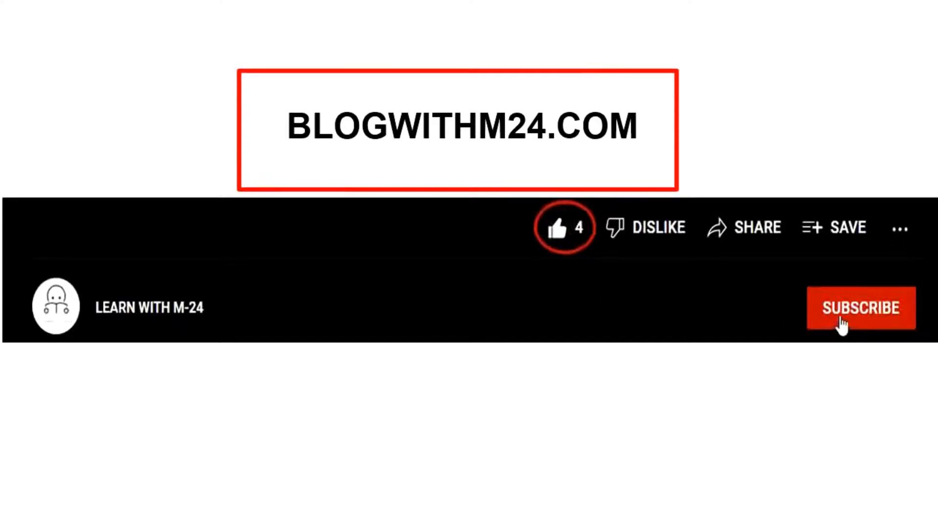
pyautogui.click(857, 308)
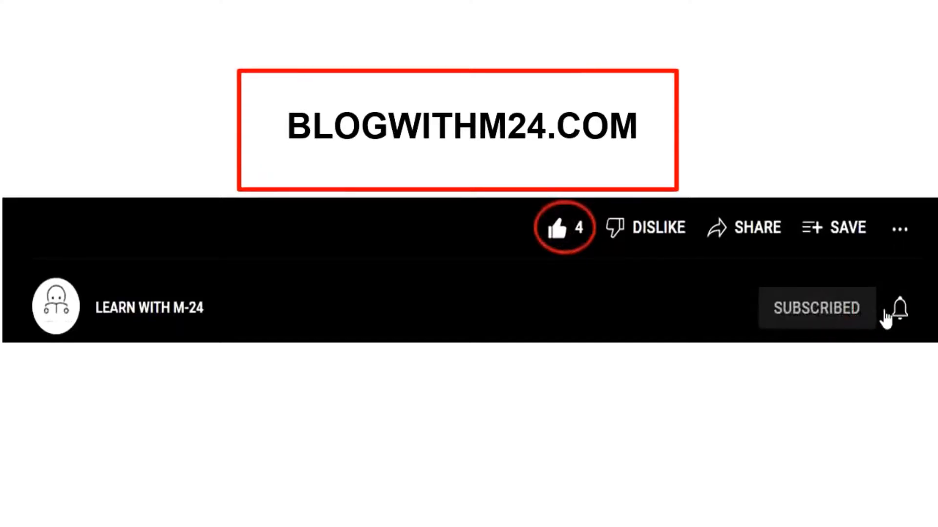